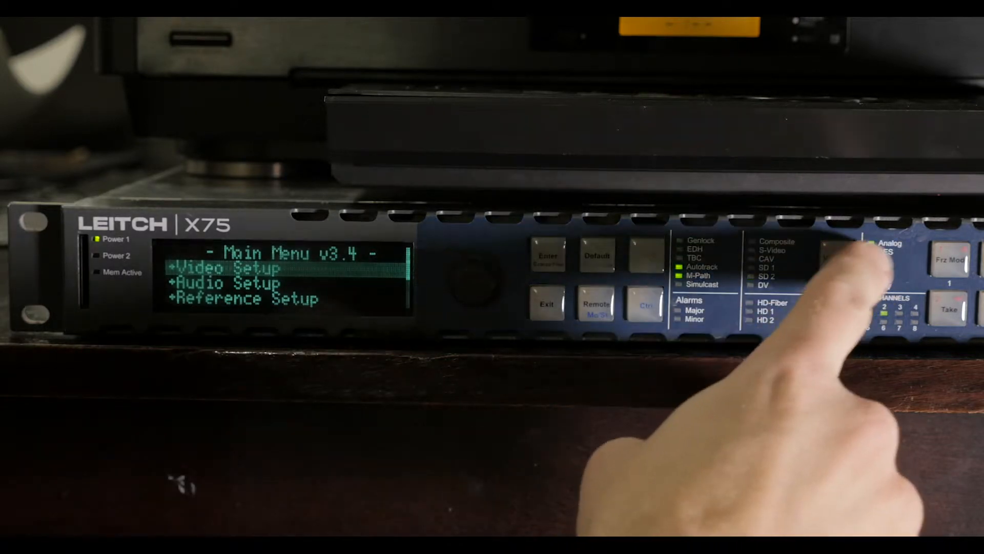
Bring up the video input source list via the Video In button
click(836, 258)
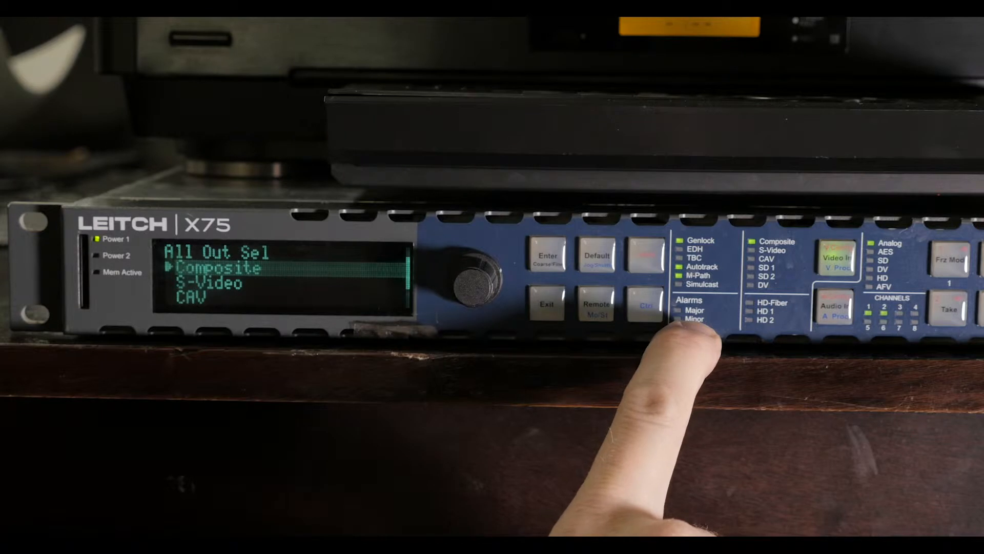
Confirm Composite as the active input and leave the input selection screen
click(547, 297)
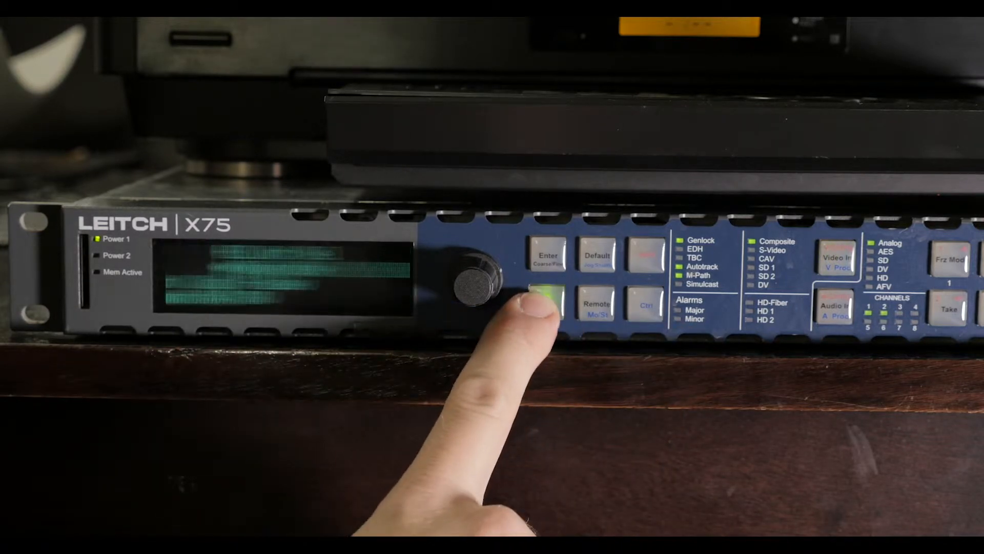
click(546, 301)
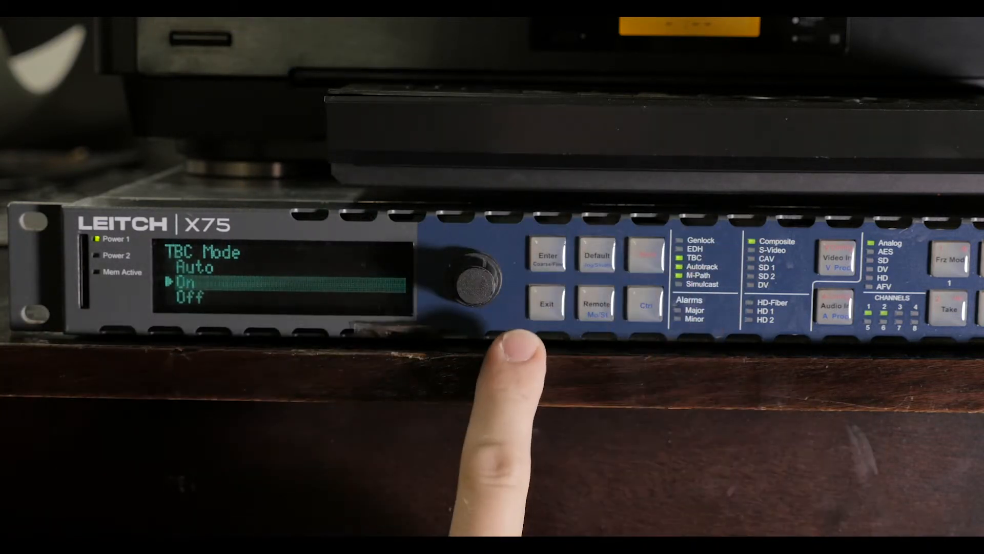
Set TBC Mode to On and back out to Main Menu v3.4
click(547, 304)
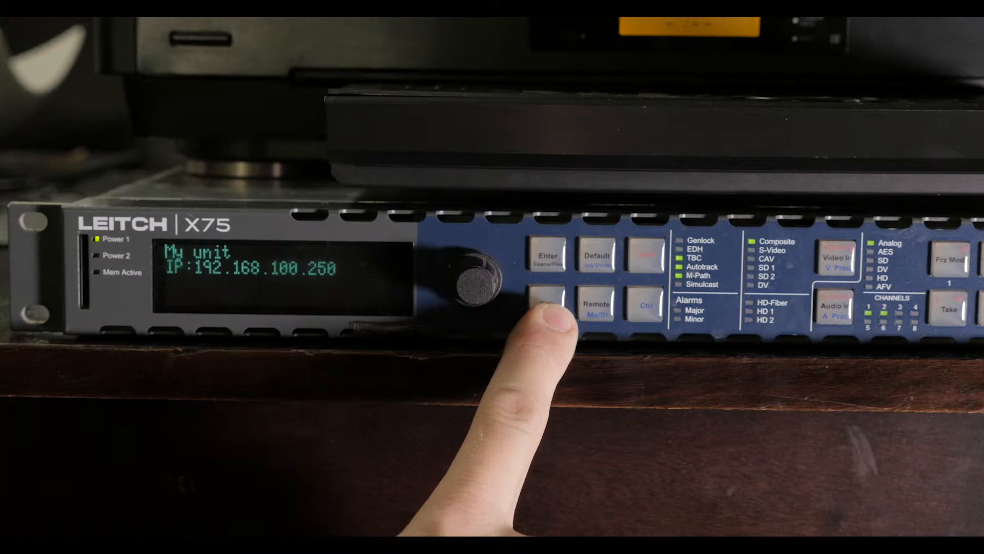
click(548, 306)
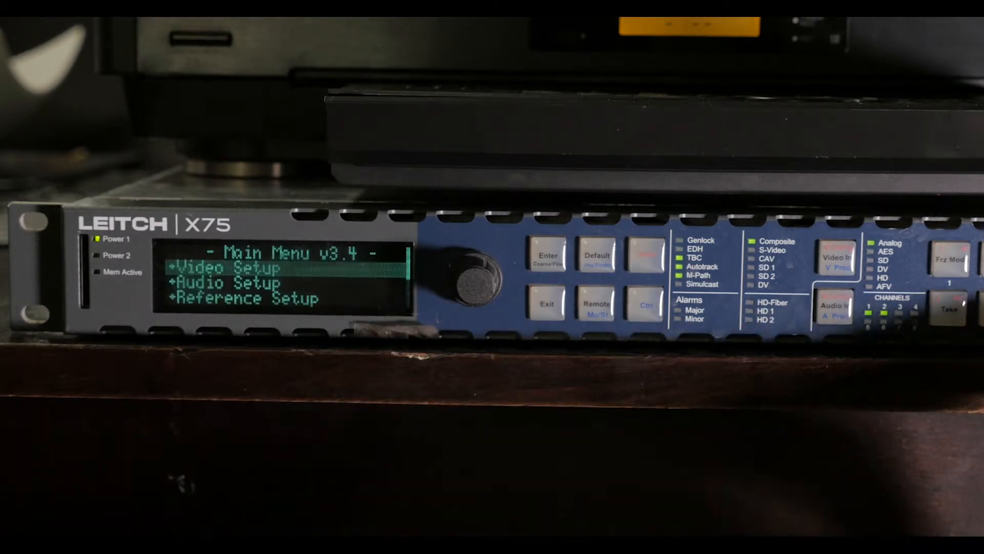